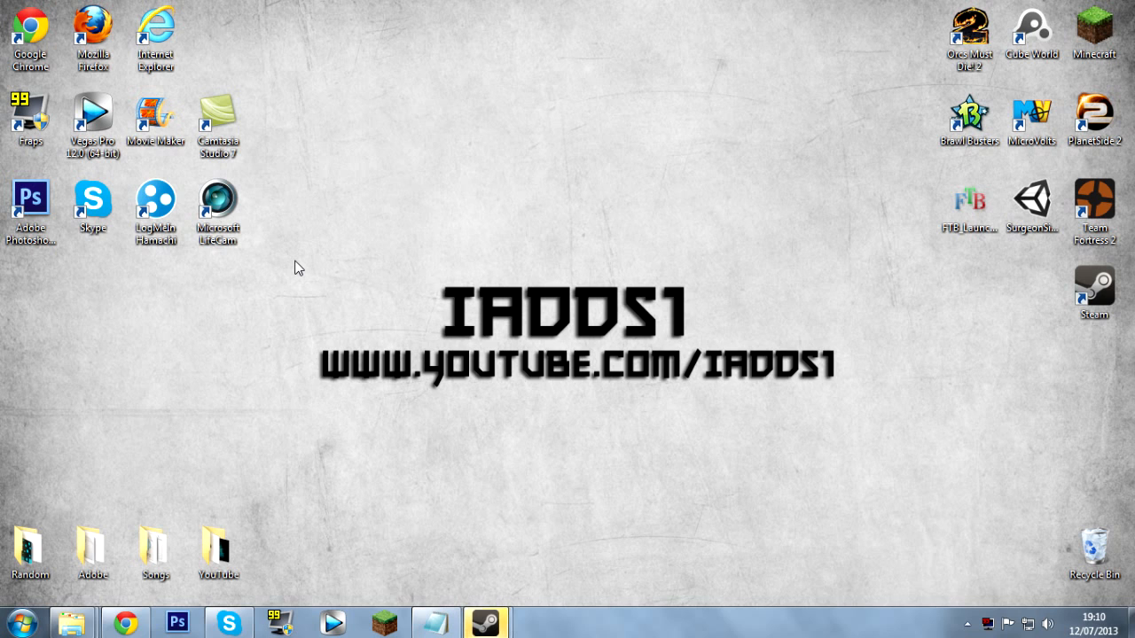
{"action": "mouse_move", "coordinate": [123, 621]}
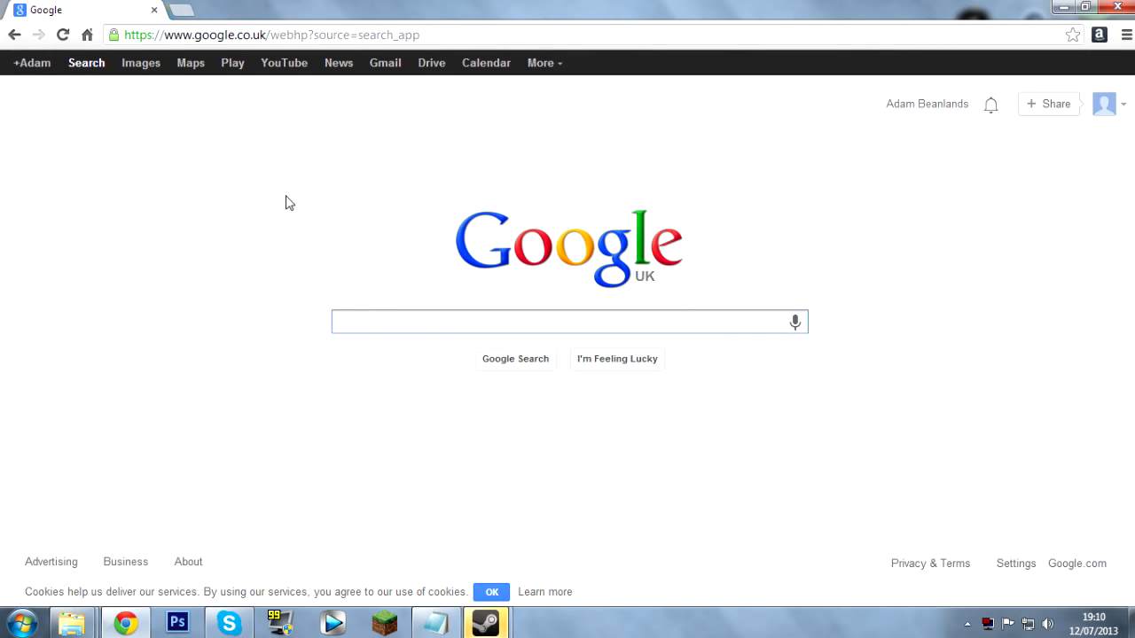
Step: Search 'clow' in Chrome and reach the Clownfish for Skype 3.30 download page
{"action": "type", "text": "clownfish-translator.com"}
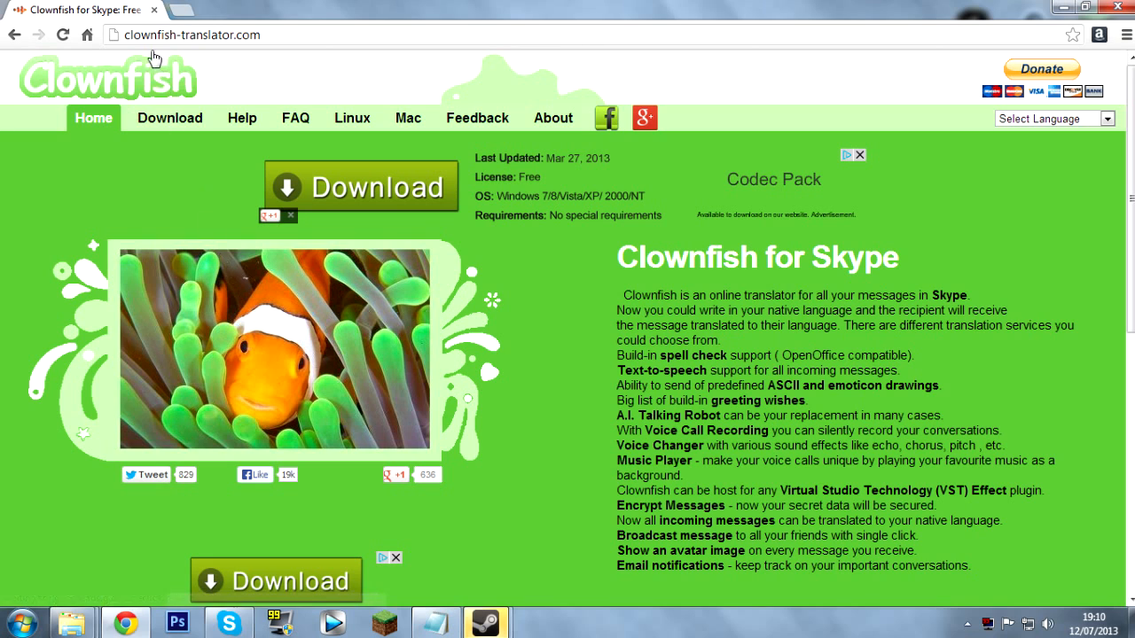
{"action": "left_click", "coordinate": [168, 118]}
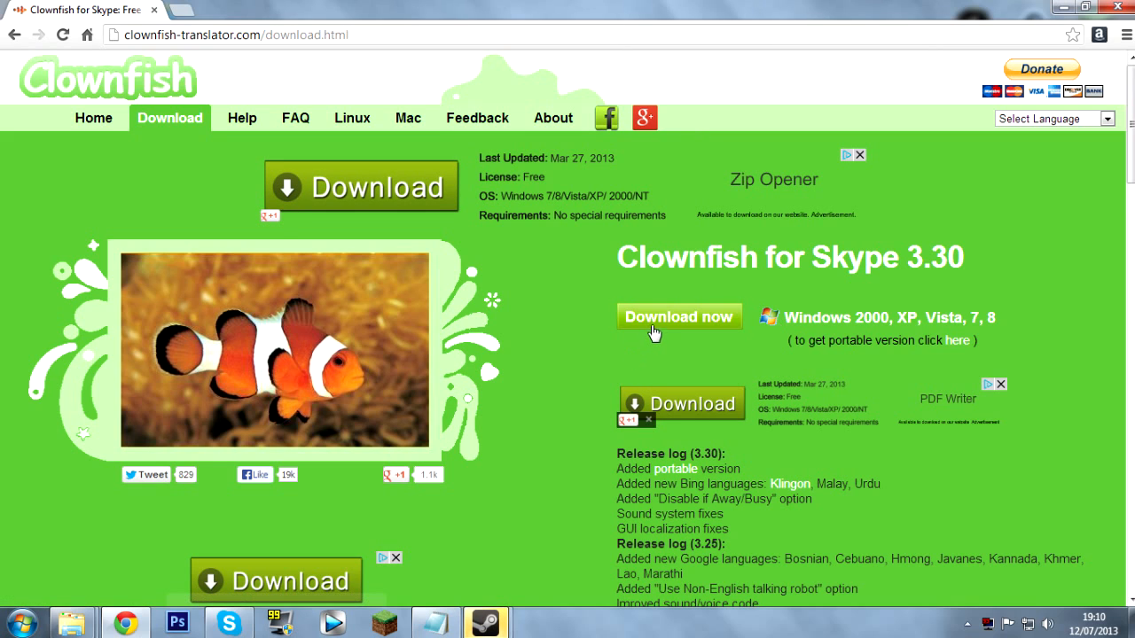
Step: Download CFSetup330.exe, restore the browser window, and run the installer
{"action": "left_click", "coordinate": [678, 317]}
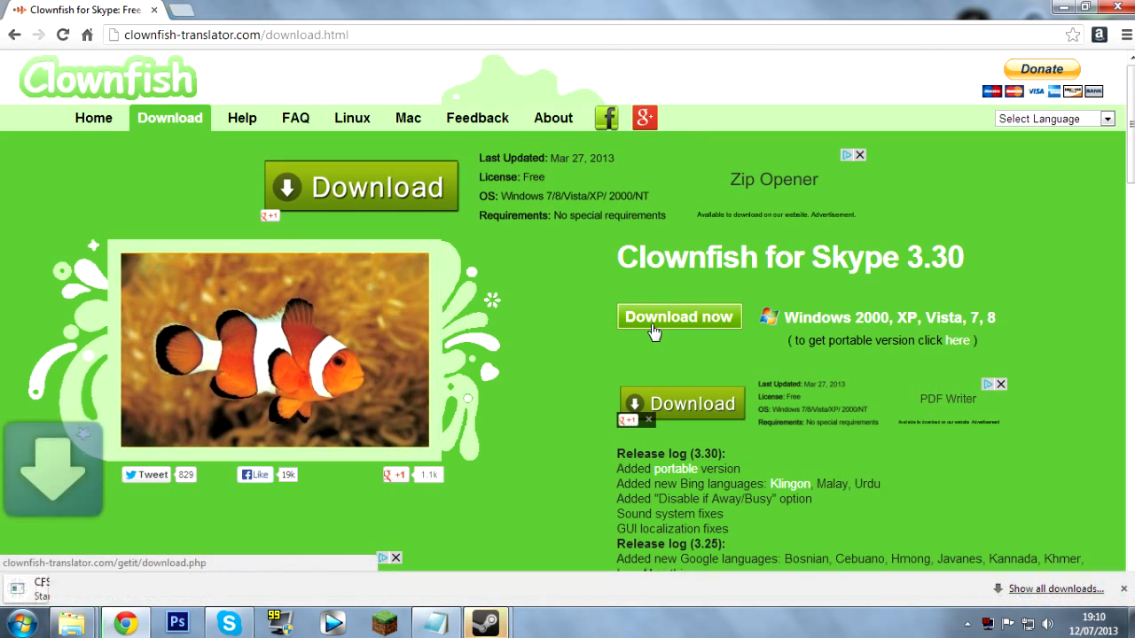
{"action": "left_click", "coordinate": [678, 316]}
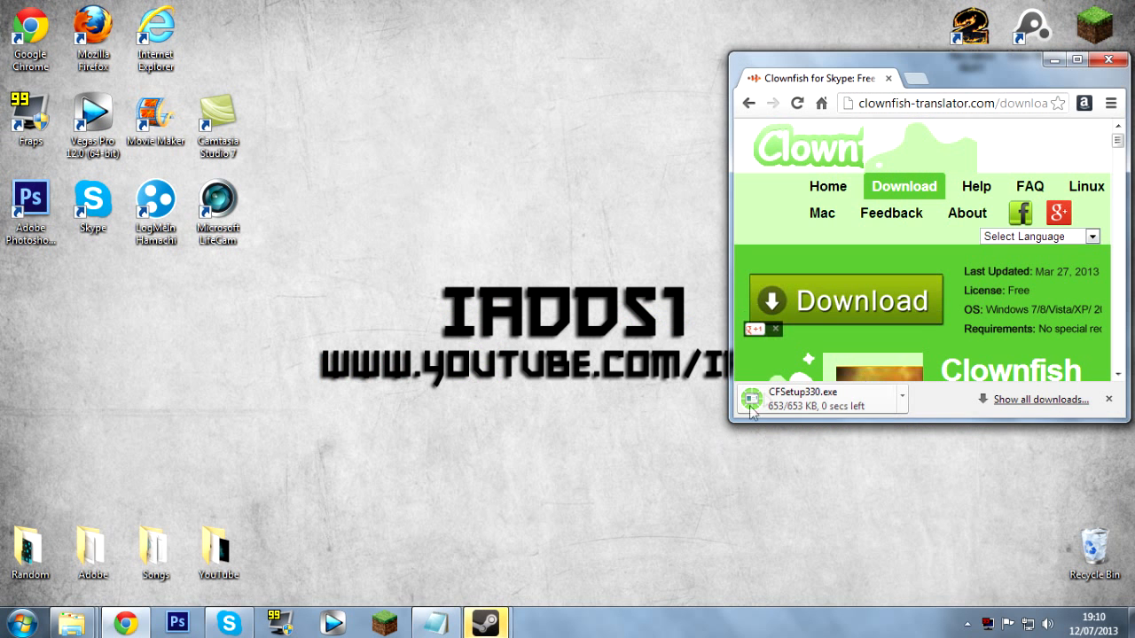
{"action": "mouse_move", "coordinate": [823, 353]}
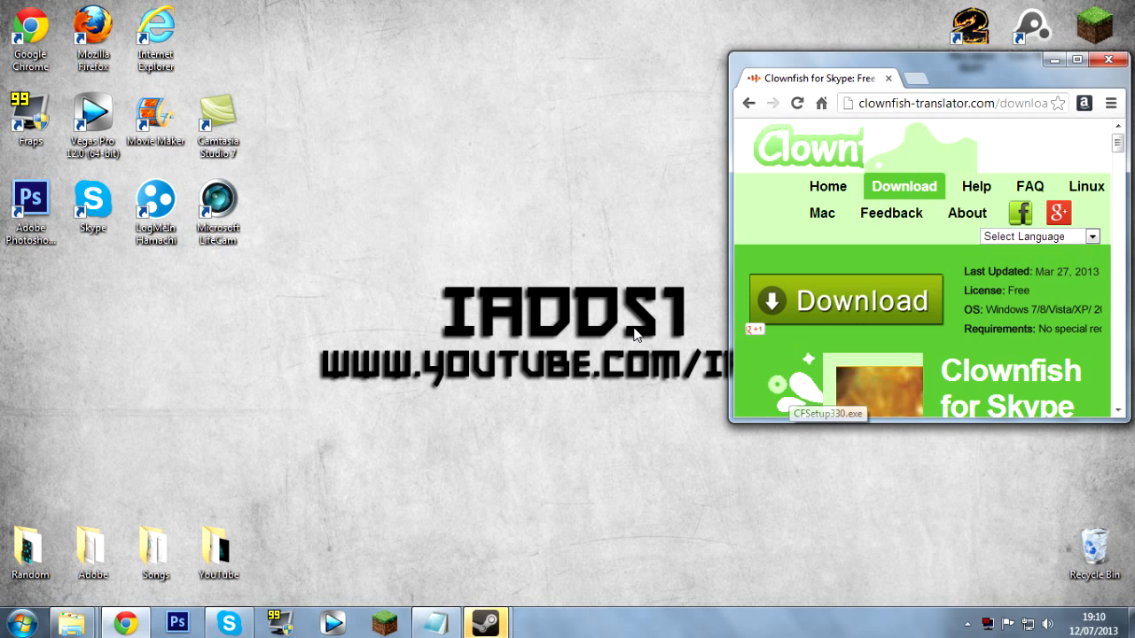
{"action": "left_click", "coordinate": [828, 413]}
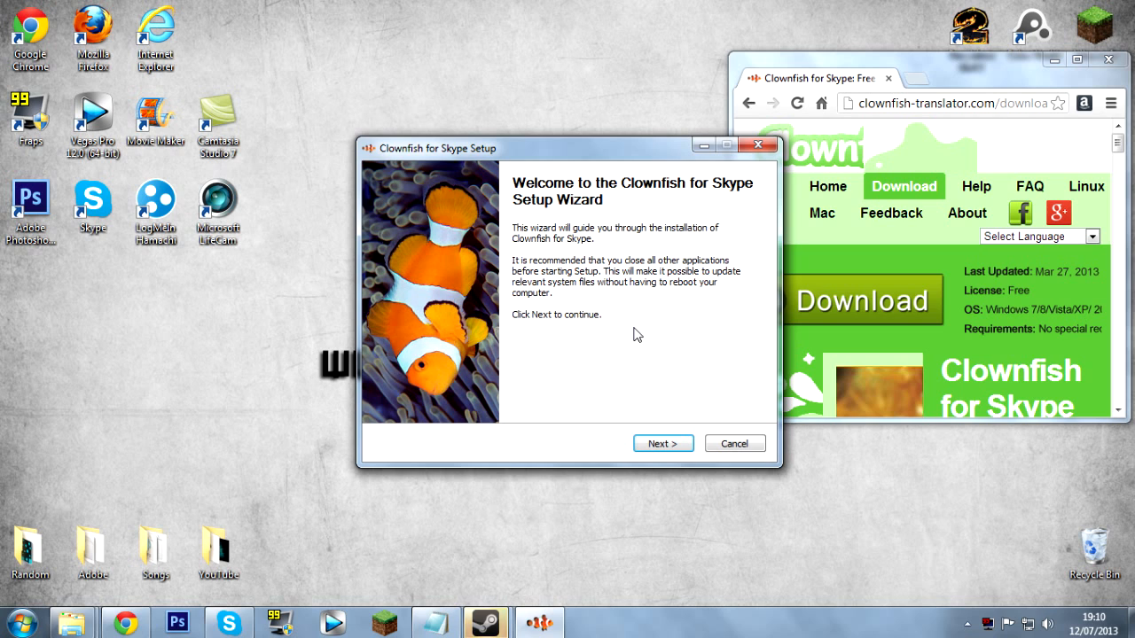
Step: Install Clownfish with default components and a desktop shortcut, then finish the wizard
{"action": "left_click", "coordinate": [661, 443]}
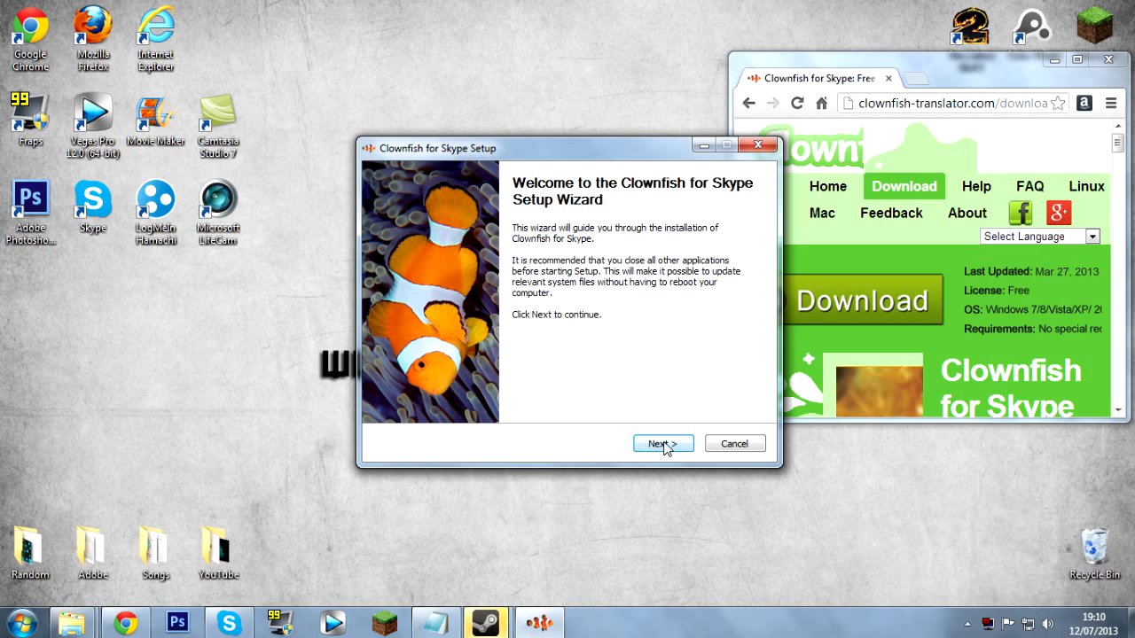
{"action": "left_click", "coordinate": [659, 444]}
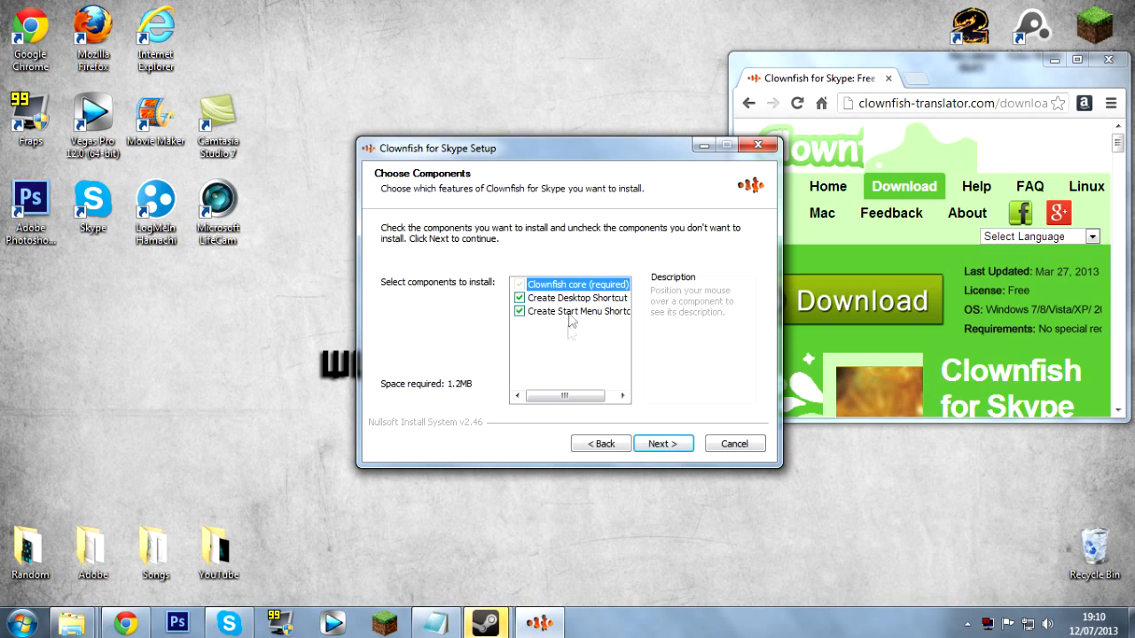
{"action": "mouse_move", "coordinate": [572, 273]}
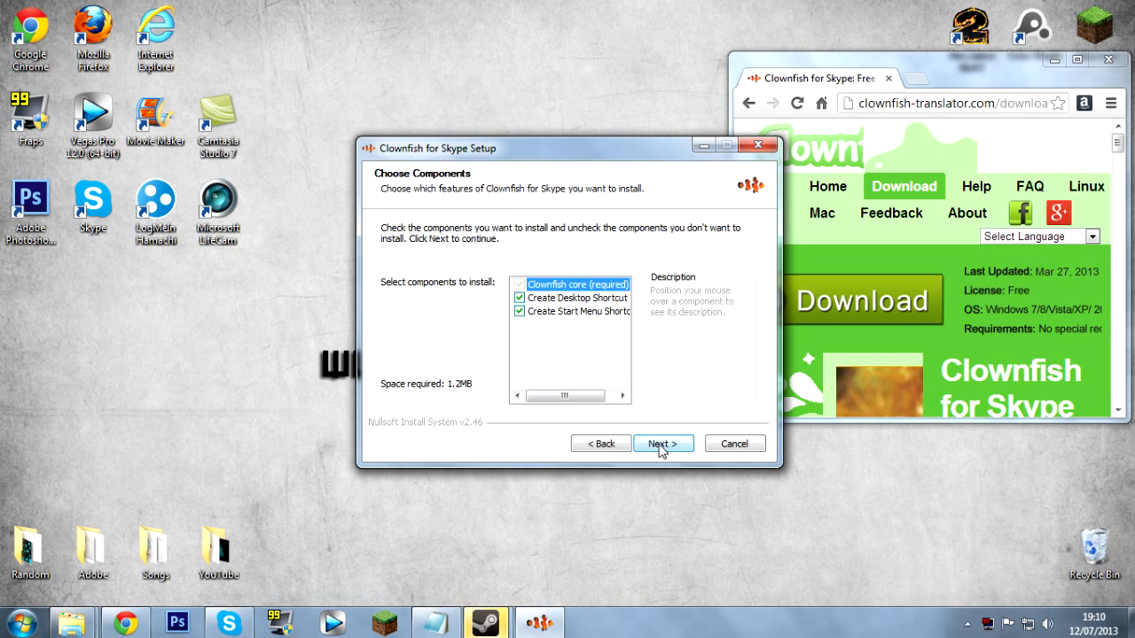
{"action": "left_click", "coordinate": [662, 444]}
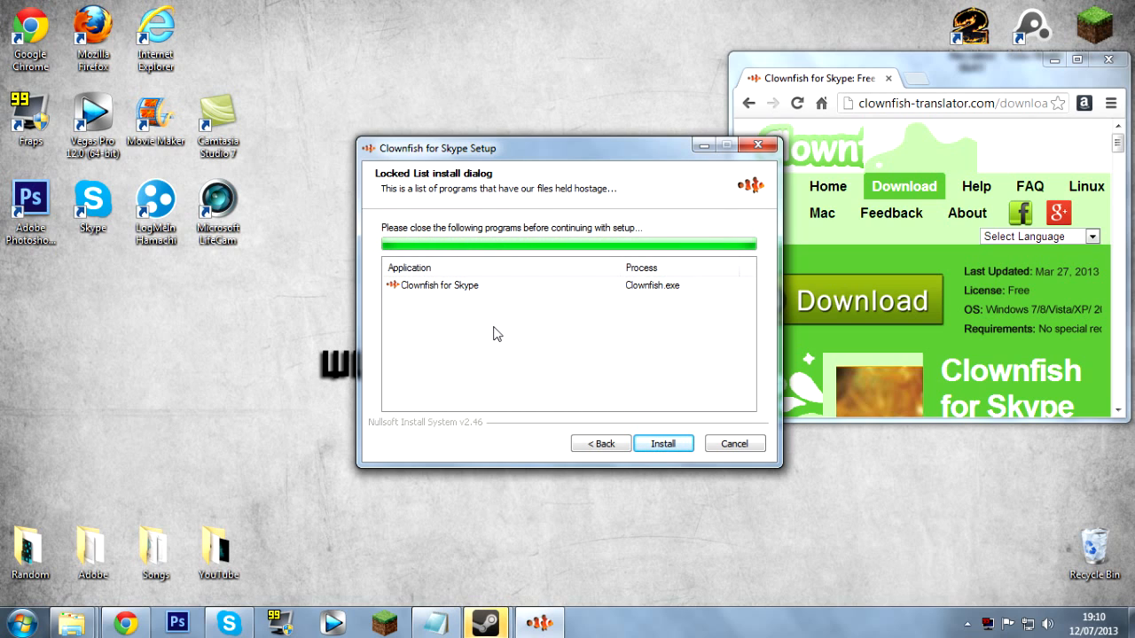
{"action": "left_click", "coordinate": [662, 444]}
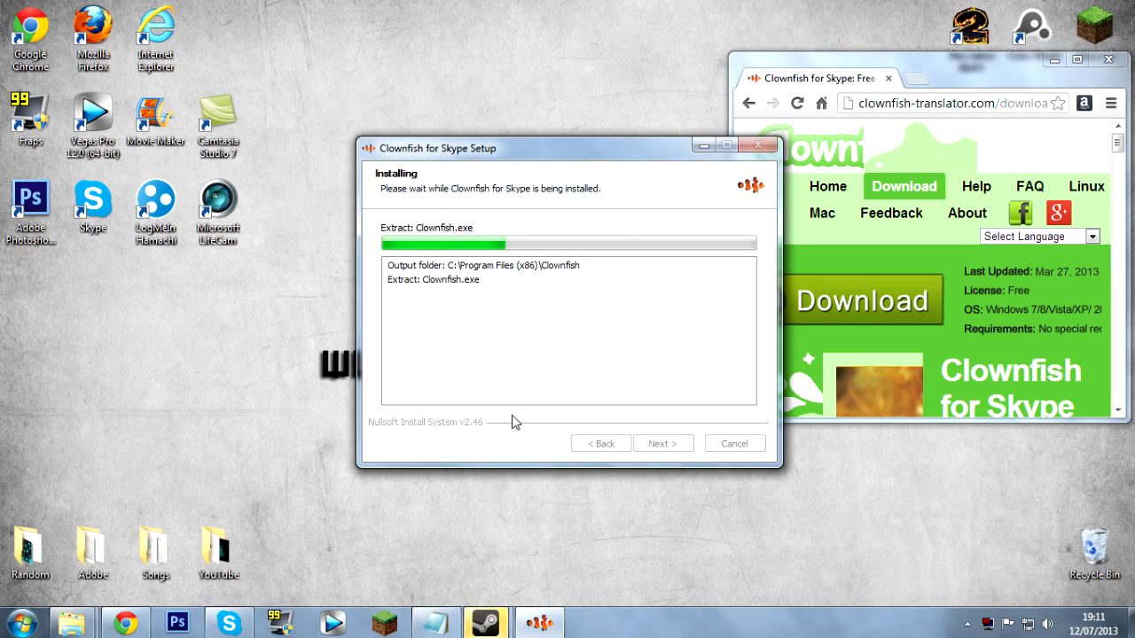
{"action": "mouse_move", "coordinate": [523, 309]}
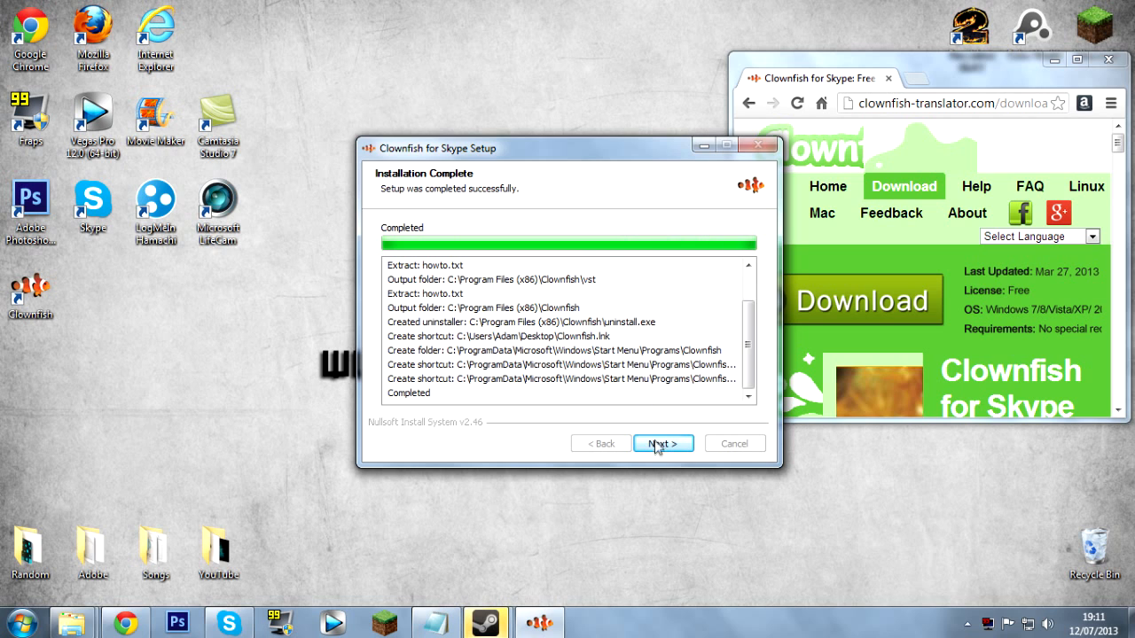
{"action": "left_click", "coordinate": [663, 443]}
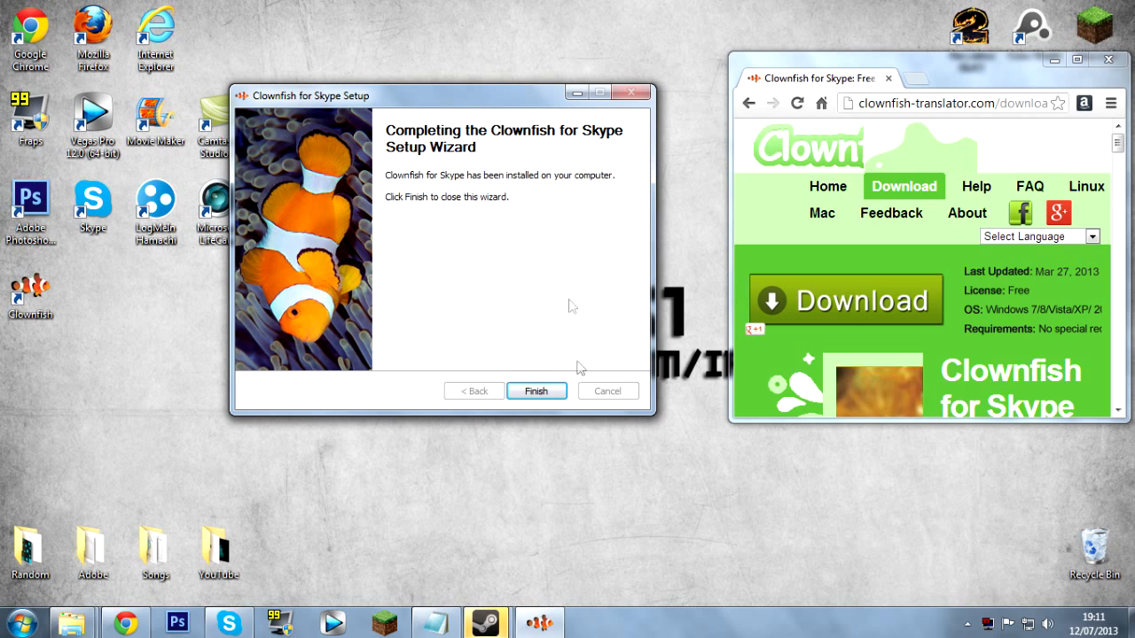
{"action": "left_click", "coordinate": [536, 391]}
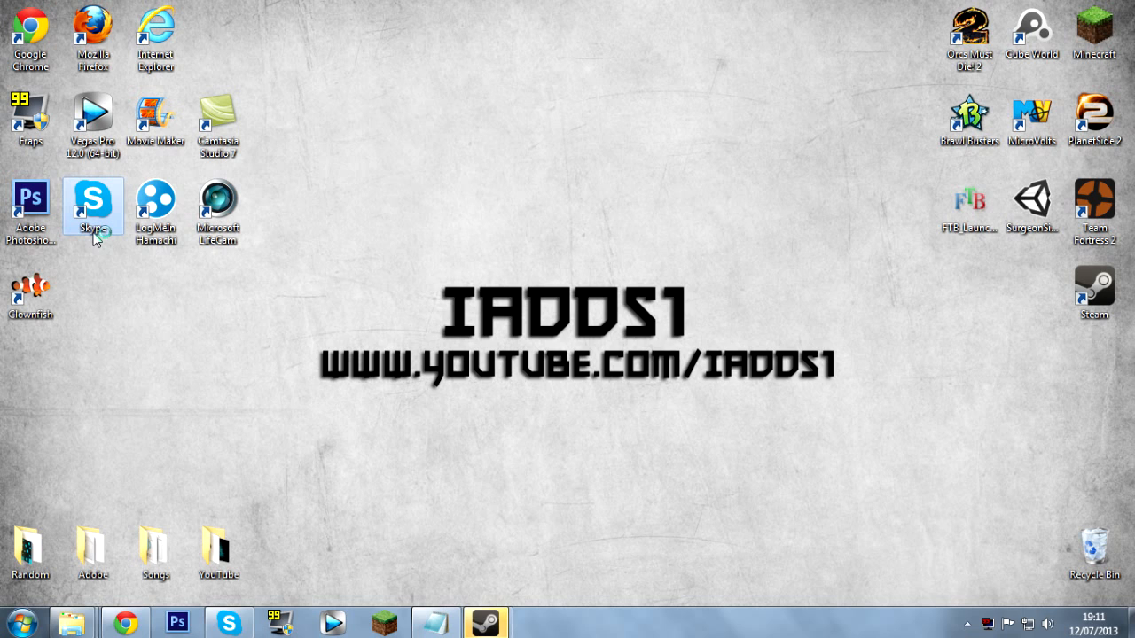
Step: Launch Skype from its desktop icon, then launch Clownfish
{"action": "double_click", "coordinate": [93, 202]}
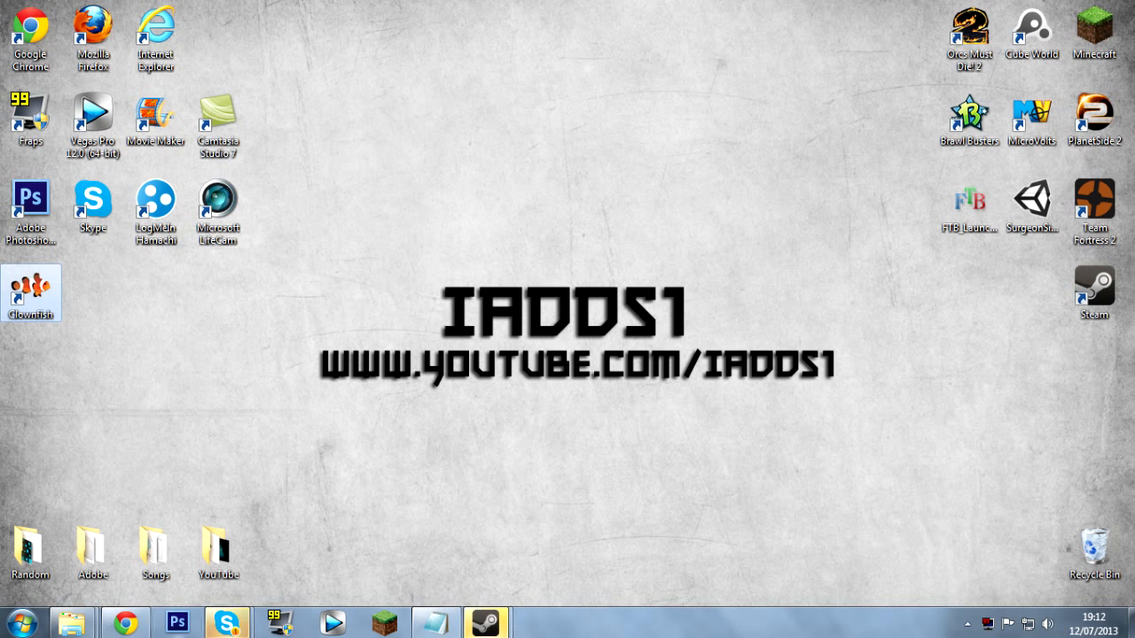
{"action": "left_click", "coordinate": [227, 621]}
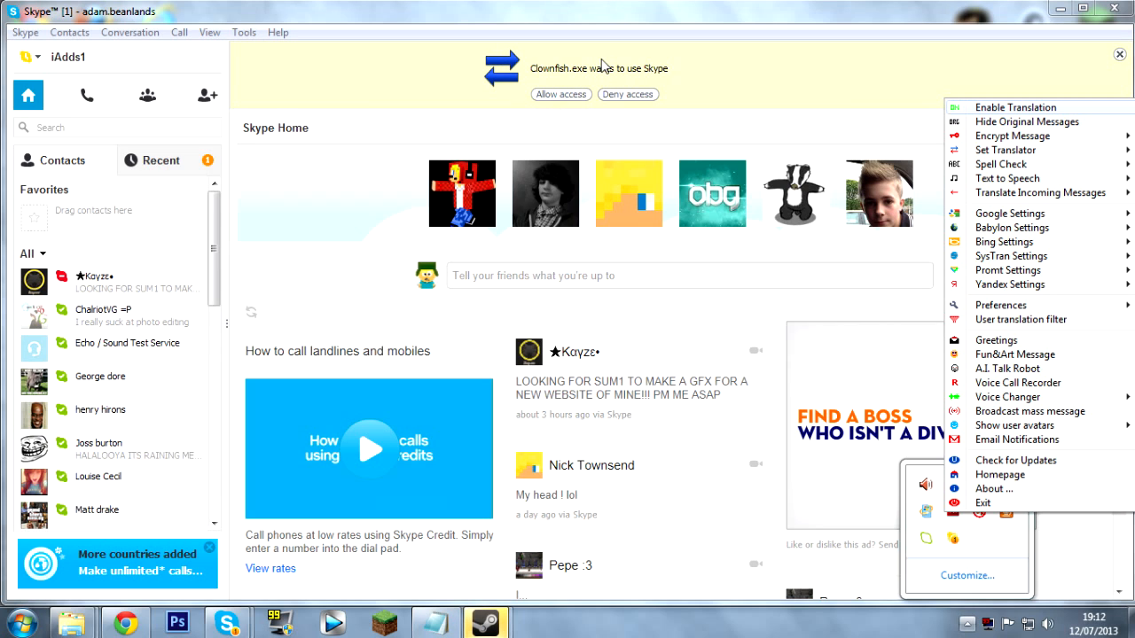
{"action": "mouse_move", "coordinate": [565, 155]}
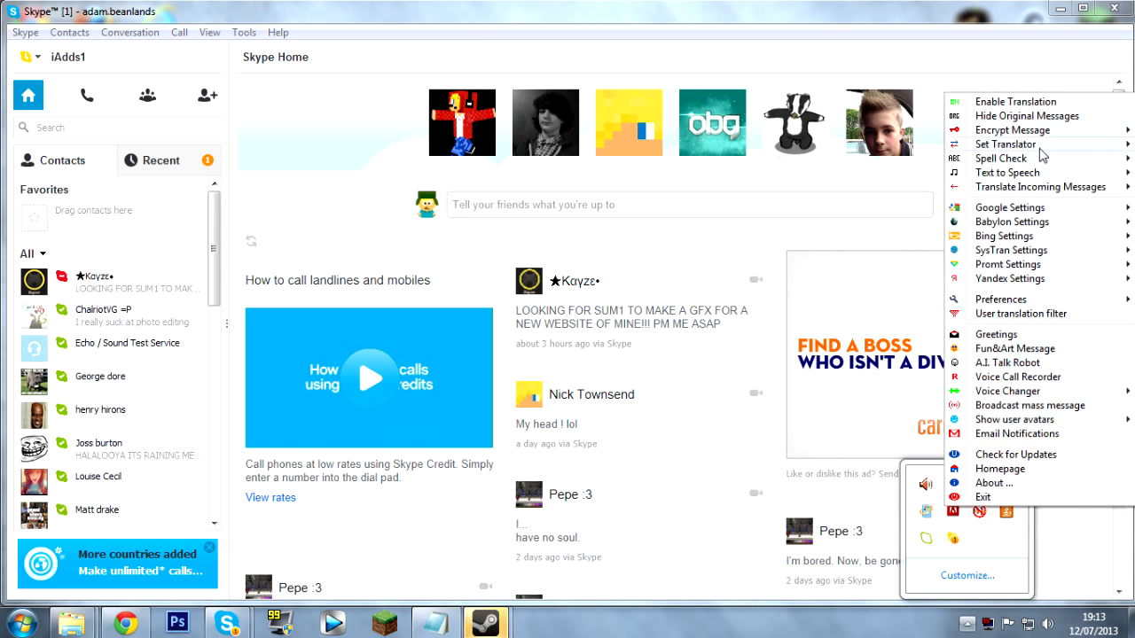
{"action": "mouse_move", "coordinate": [1031, 348]}
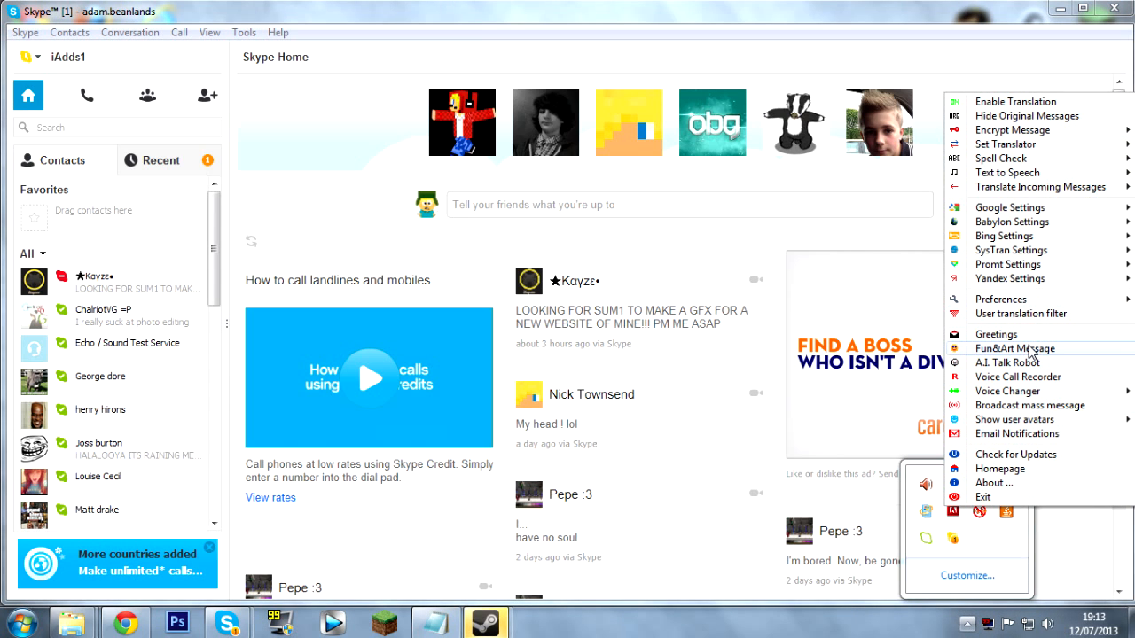
{"action": "mouse_move", "coordinate": [1006, 391]}
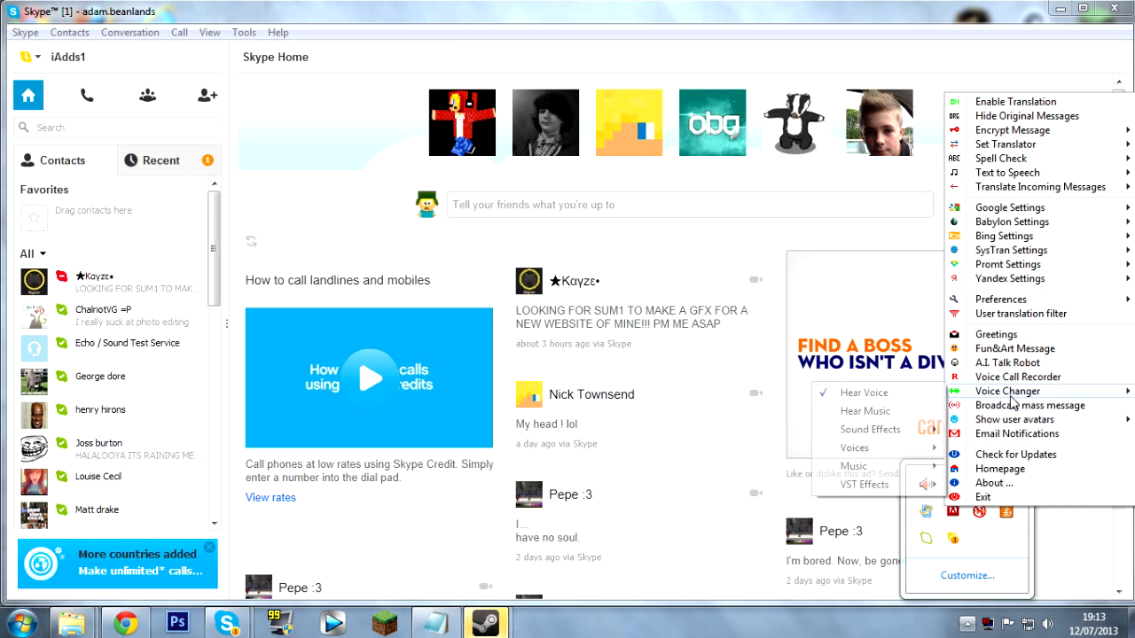
{"action": "mouse_move", "coordinate": [869, 429]}
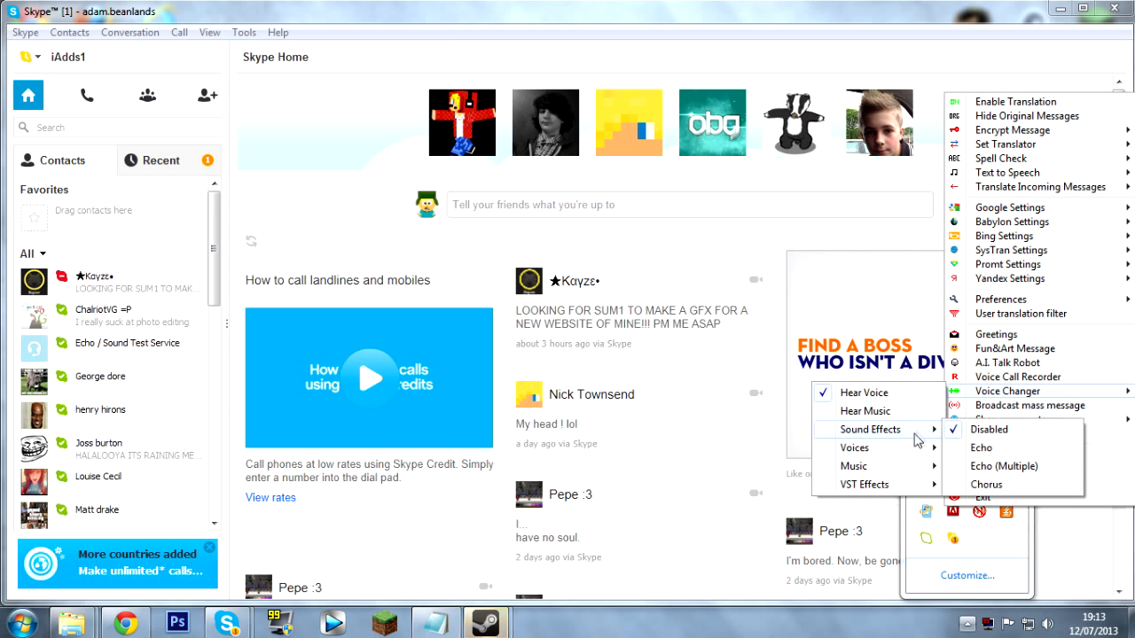
{"action": "mouse_move", "coordinate": [853, 447]}
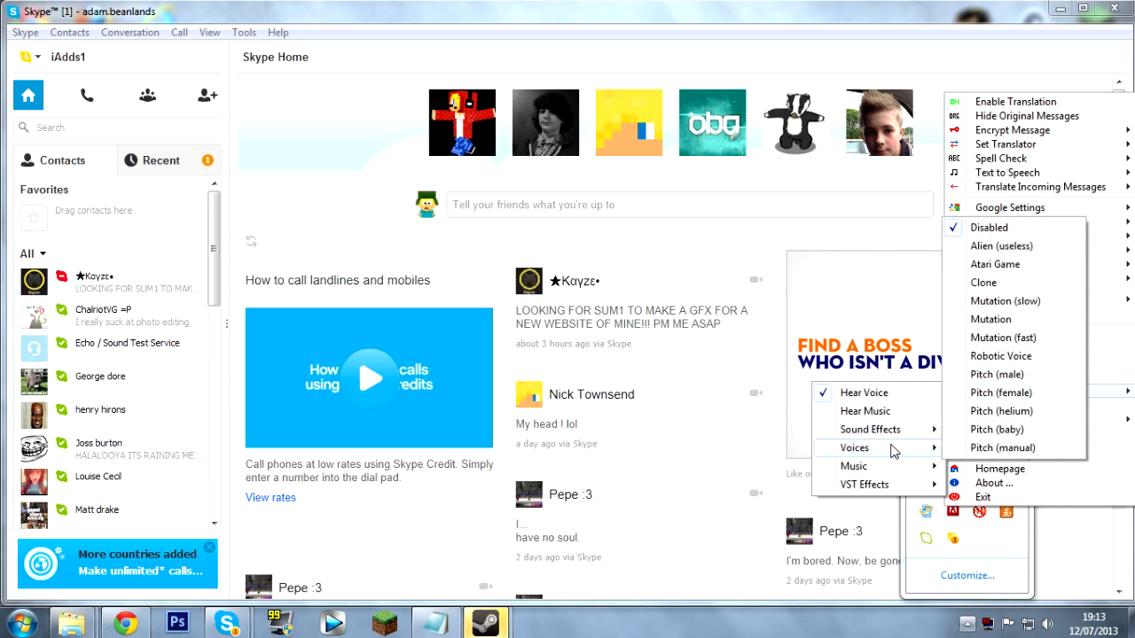
{"action": "mouse_move", "coordinate": [1015, 107]}
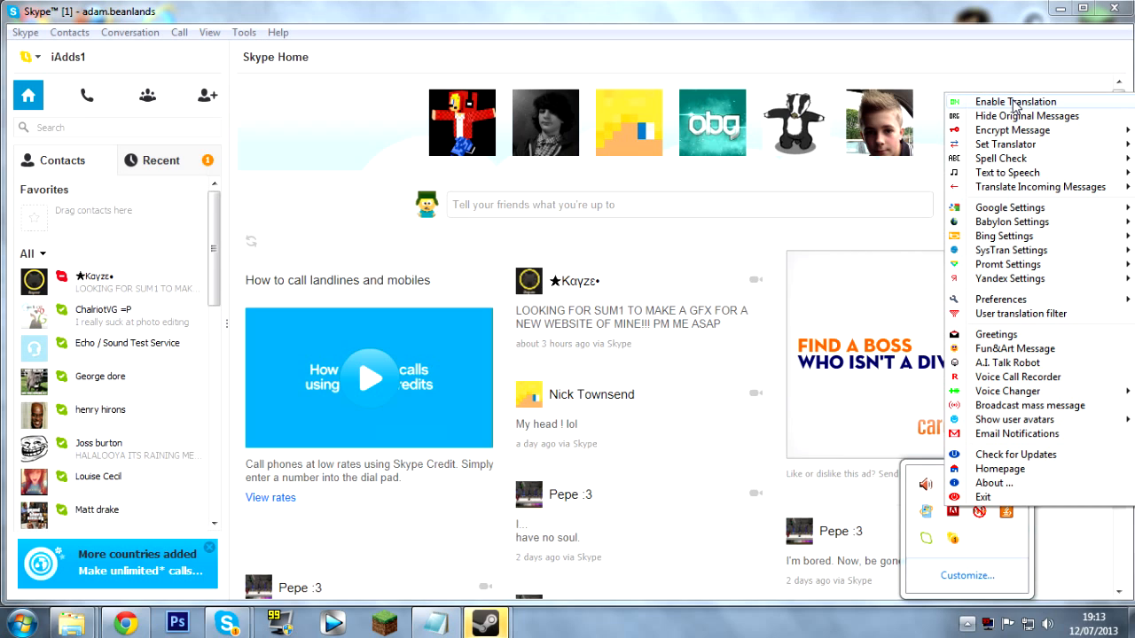
{"action": "mouse_move", "coordinate": [1003, 113]}
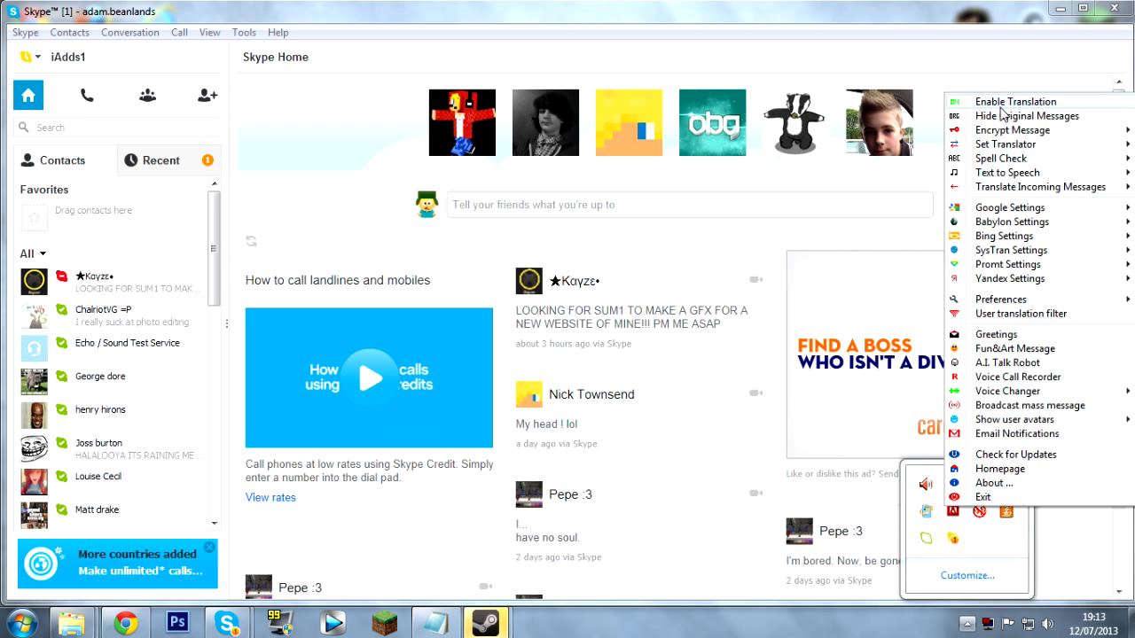